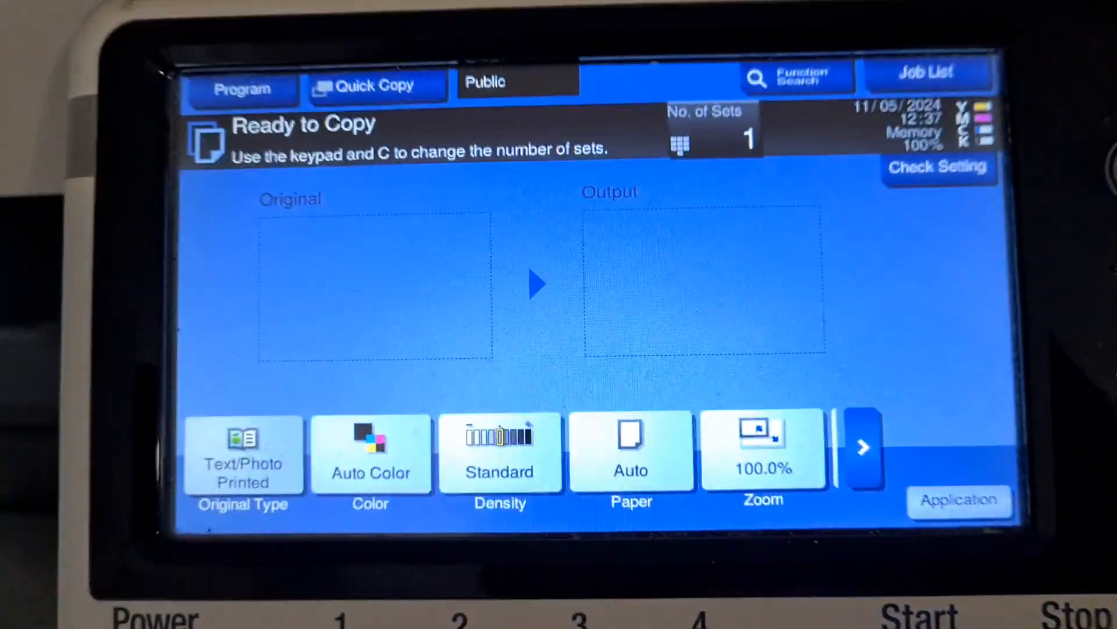
# Choose Full Color, A4 paper from tray 1, and 141.4% A4-to-A3 enlargement
pyautogui.click(370, 453)
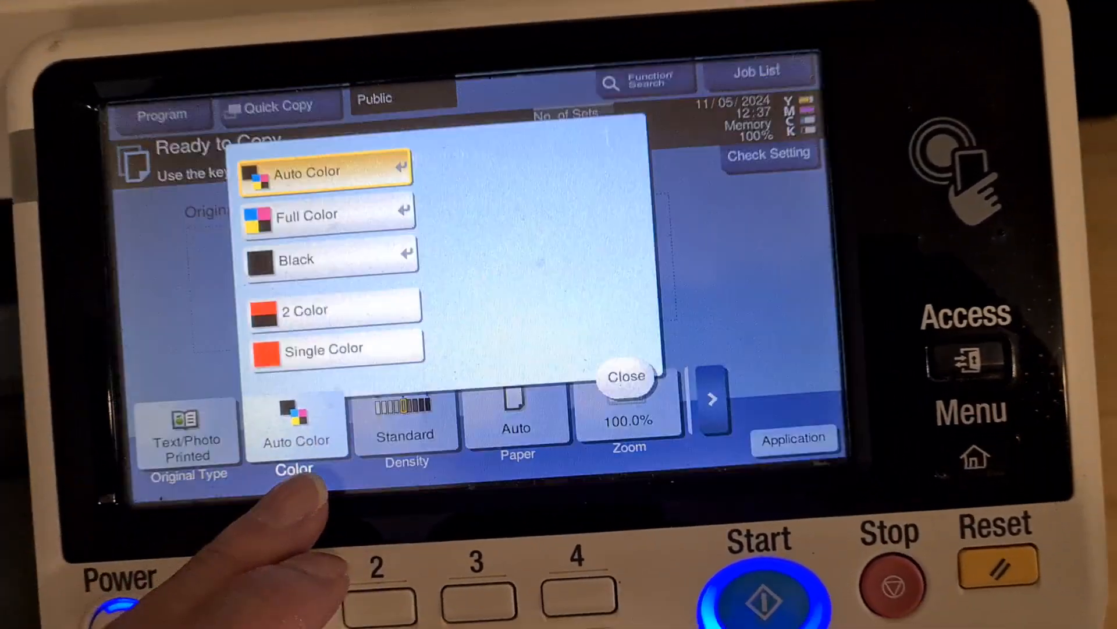
pyautogui.click(627, 376)
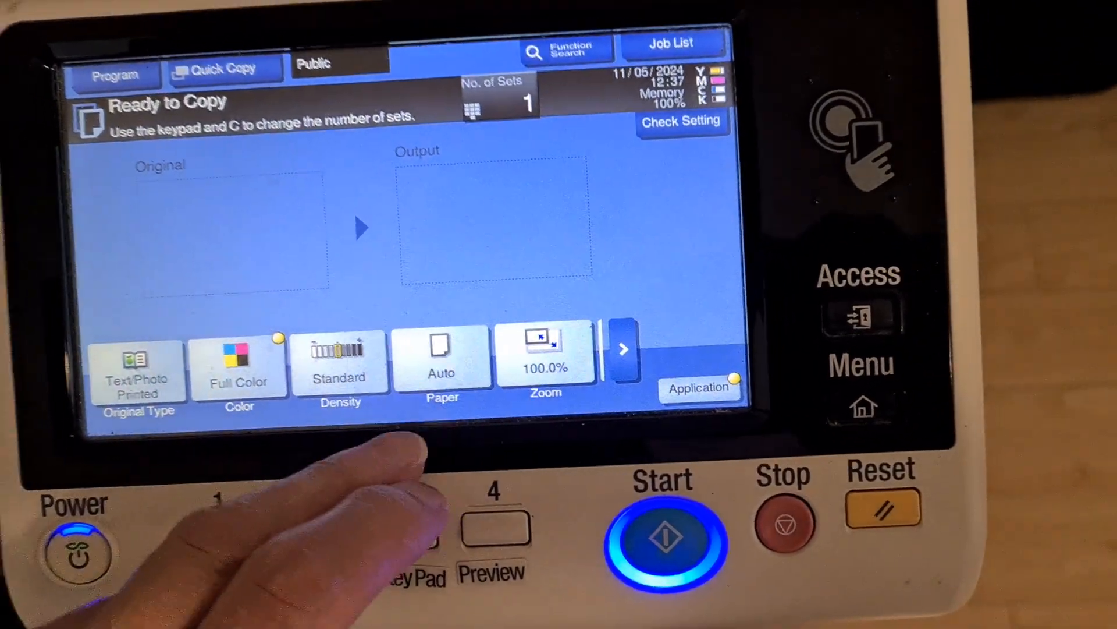
pyautogui.click(441, 359)
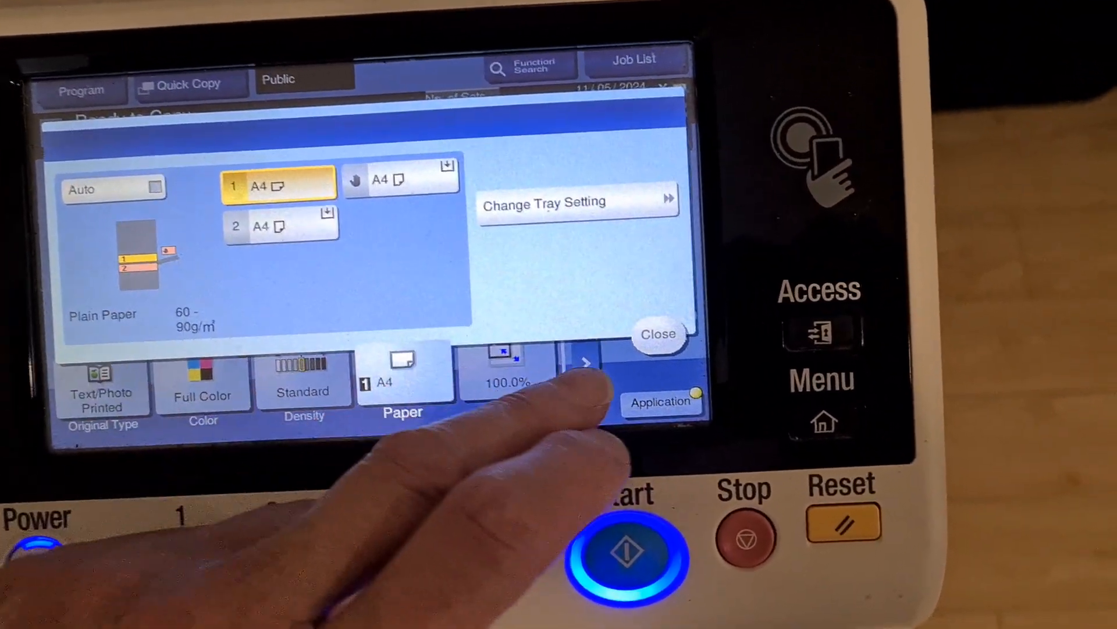
pyautogui.click(656, 334)
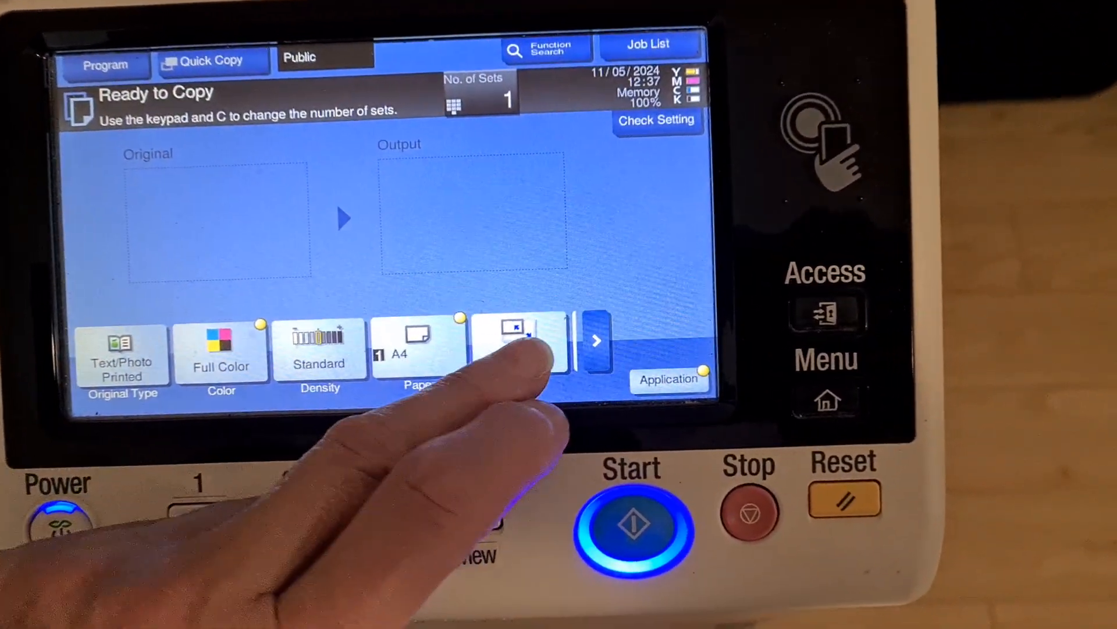
pyautogui.click(520, 343)
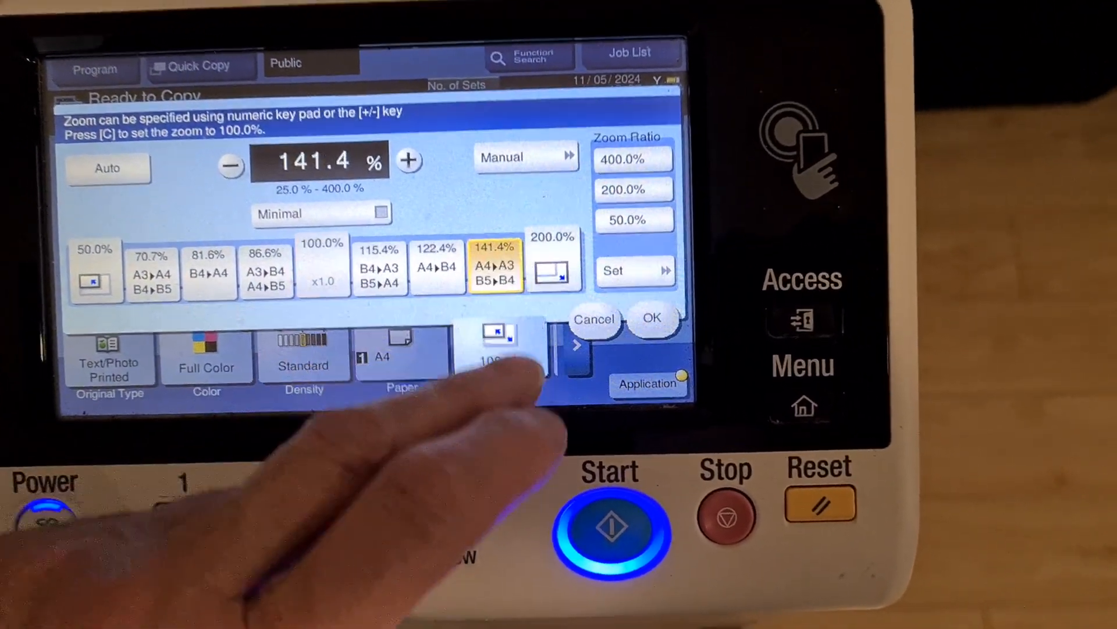
pyautogui.click(649, 317)
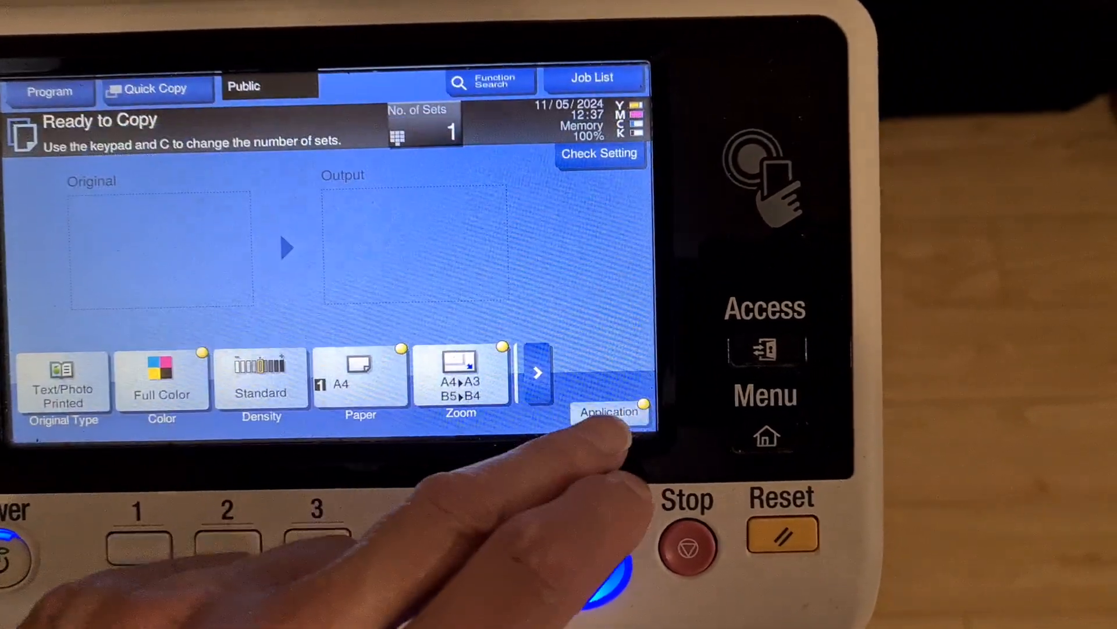
# Adjust the Magenta colour balance under Color Adjust and lower Copy Density to -3
pyautogui.click(607, 412)
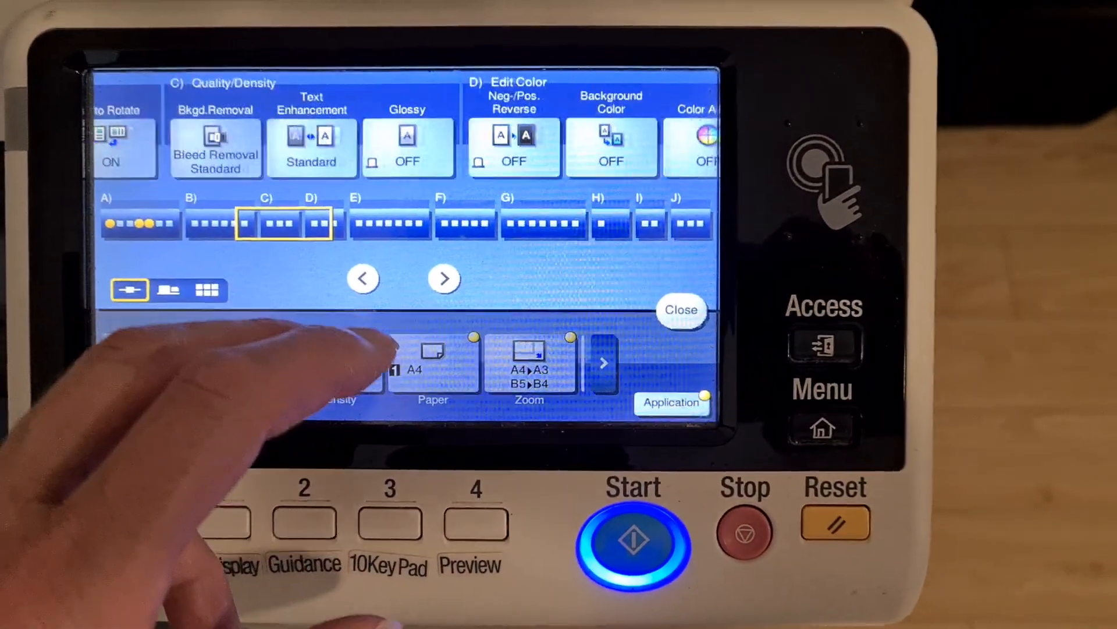
pyautogui.click(443, 277)
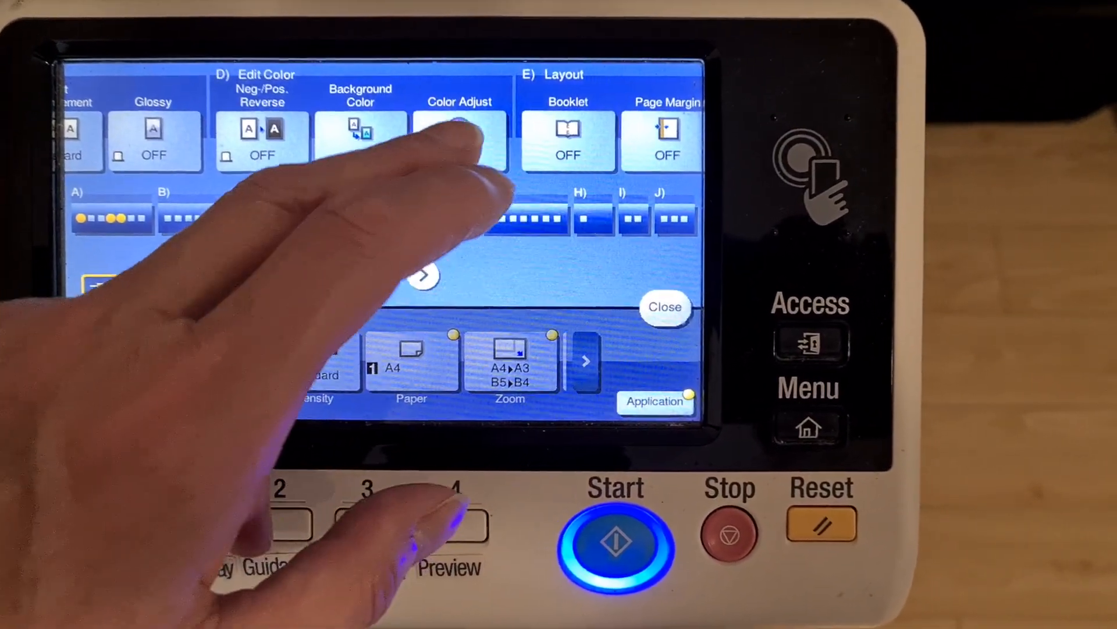
pyautogui.click(460, 138)
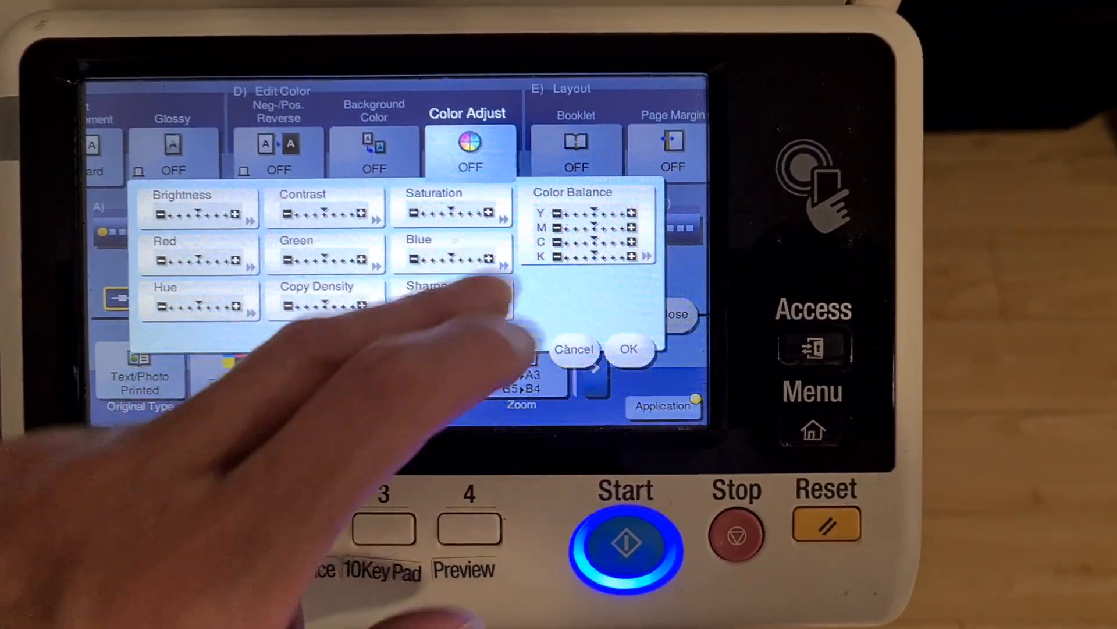
pyautogui.click(574, 235)
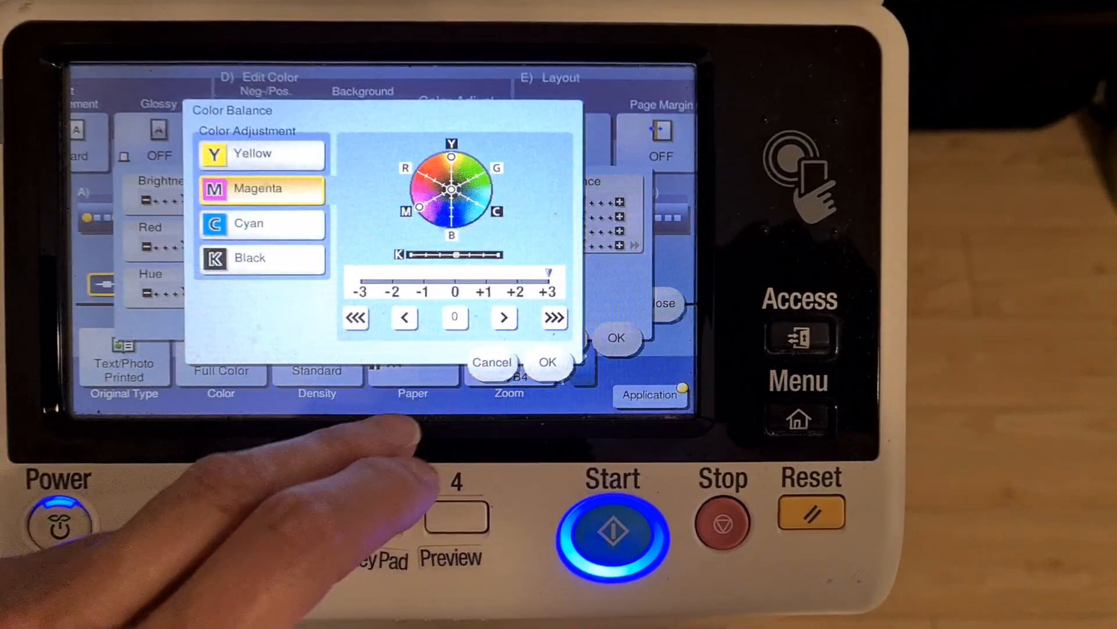
pyautogui.click(260, 224)
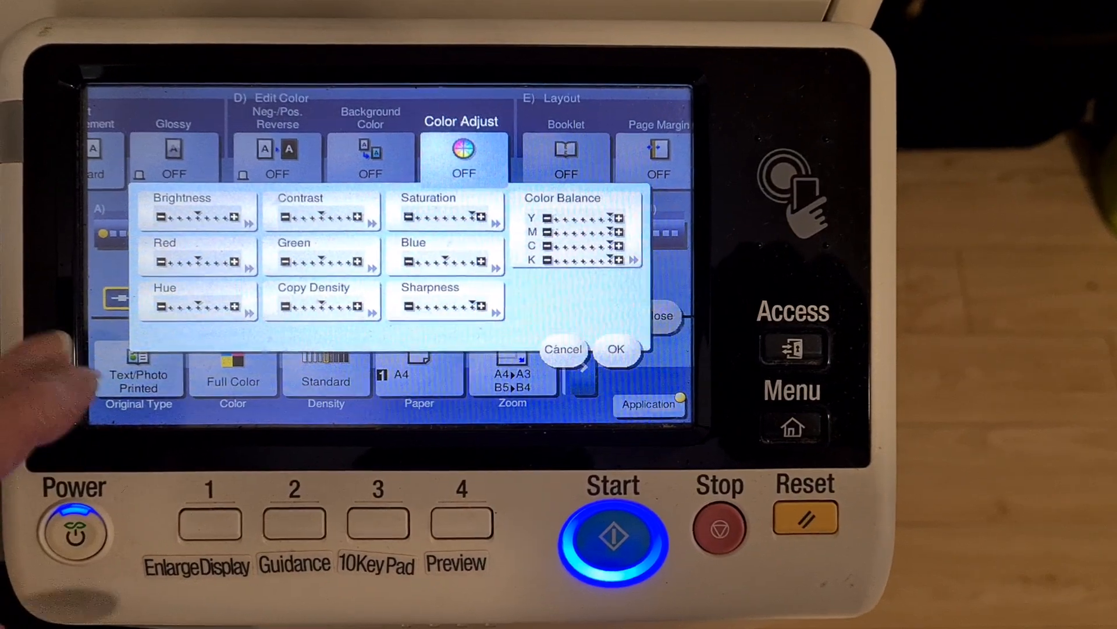
pyautogui.click(323, 301)
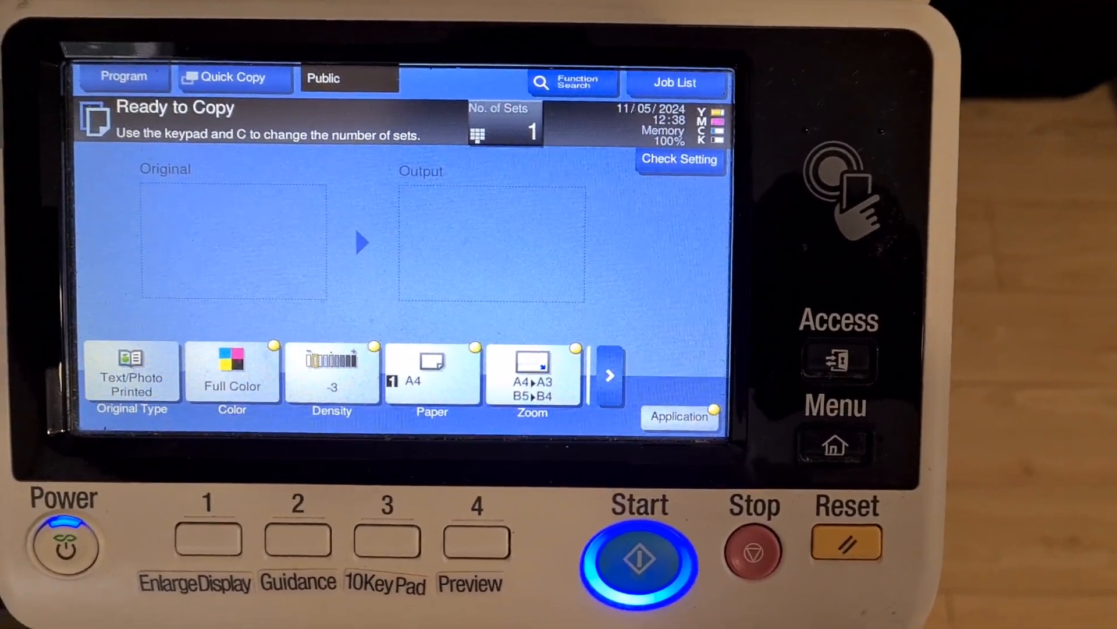
# Change the contrast level, scan the original and finish to start printing the copy
pyautogui.click(680, 417)
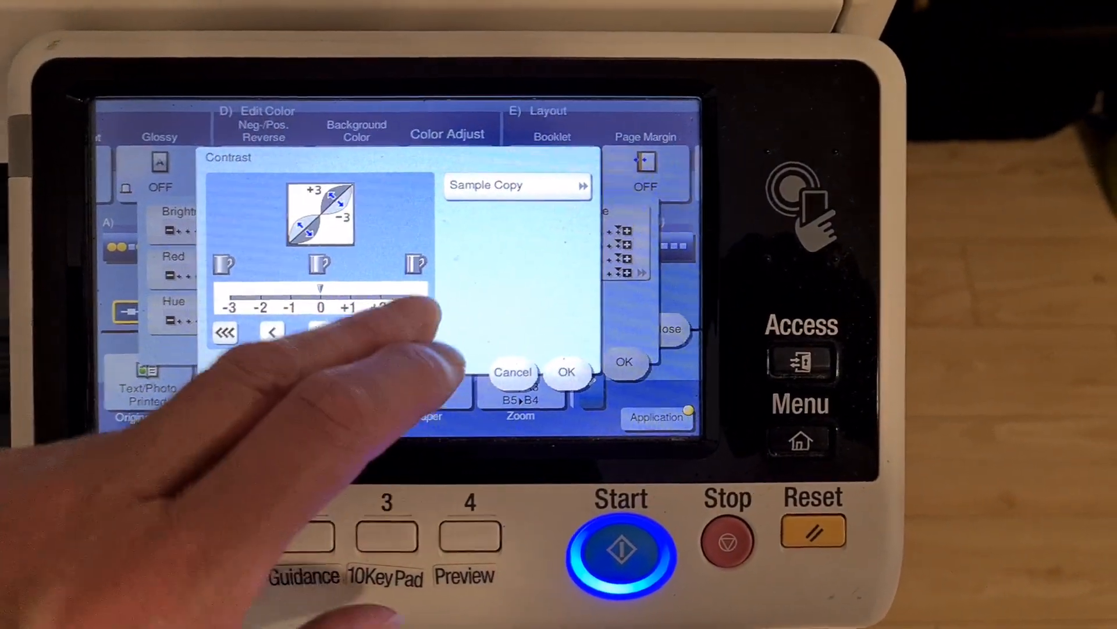
pyautogui.click(567, 373)
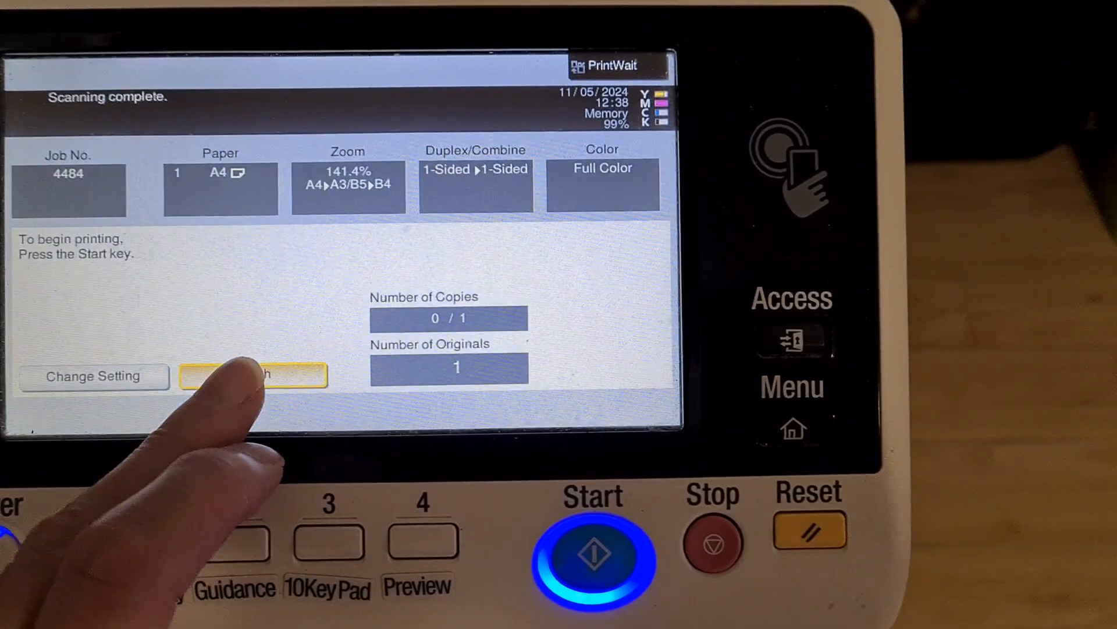
pyautogui.click(593, 545)
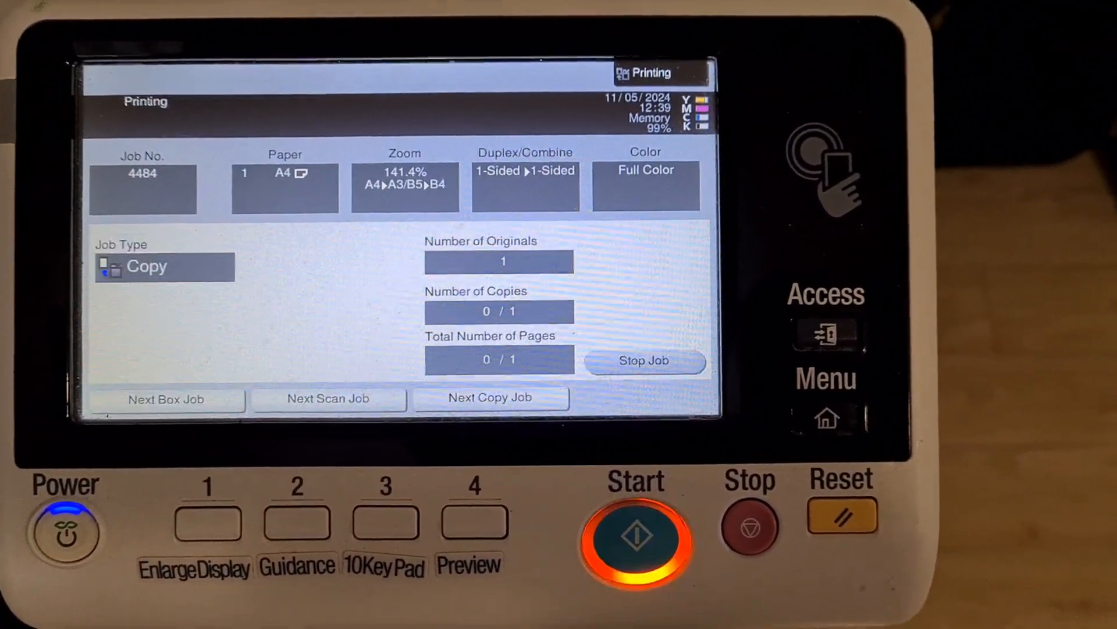